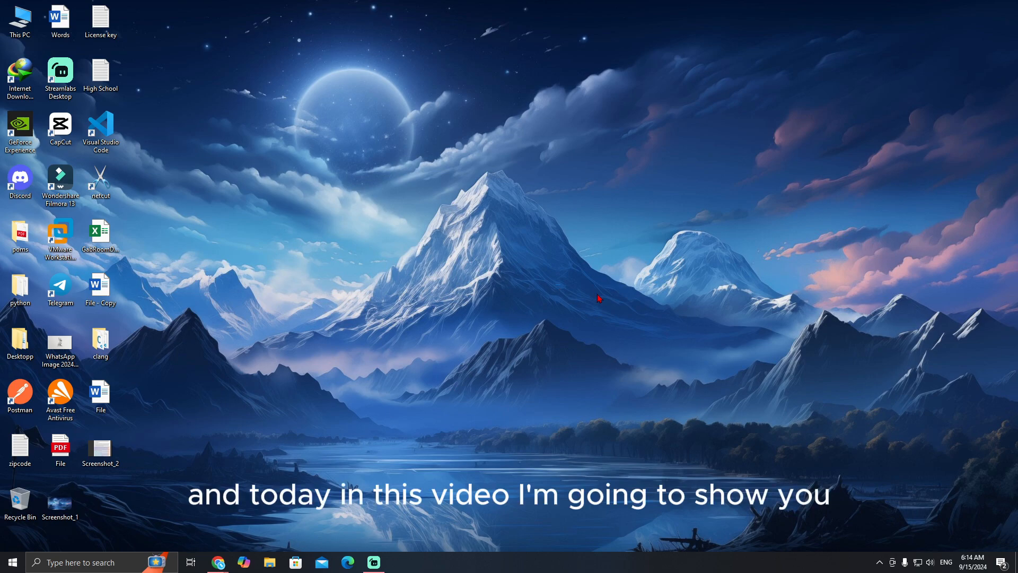
mouse_move(454, 377)
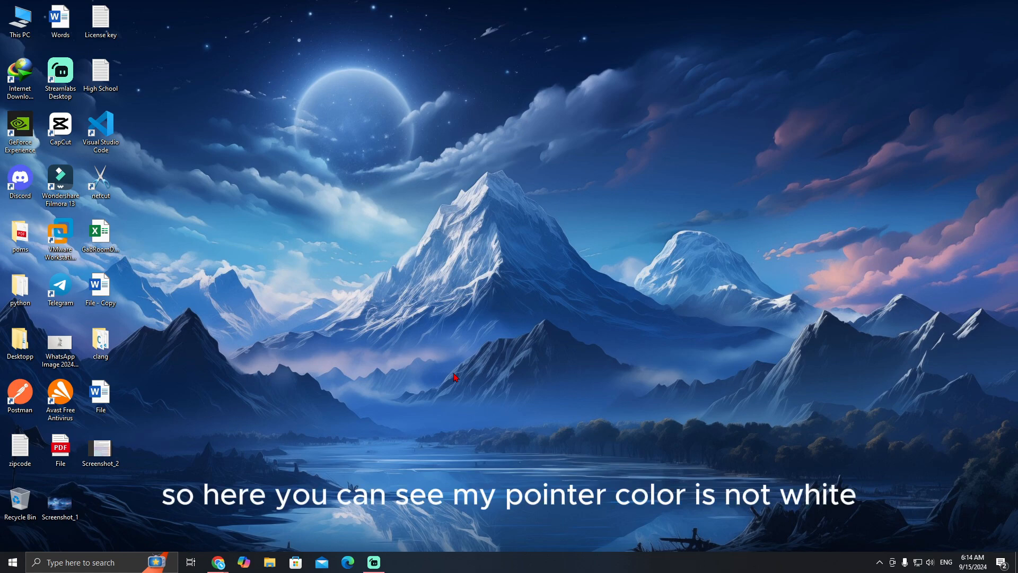
mouse_move(484, 406)
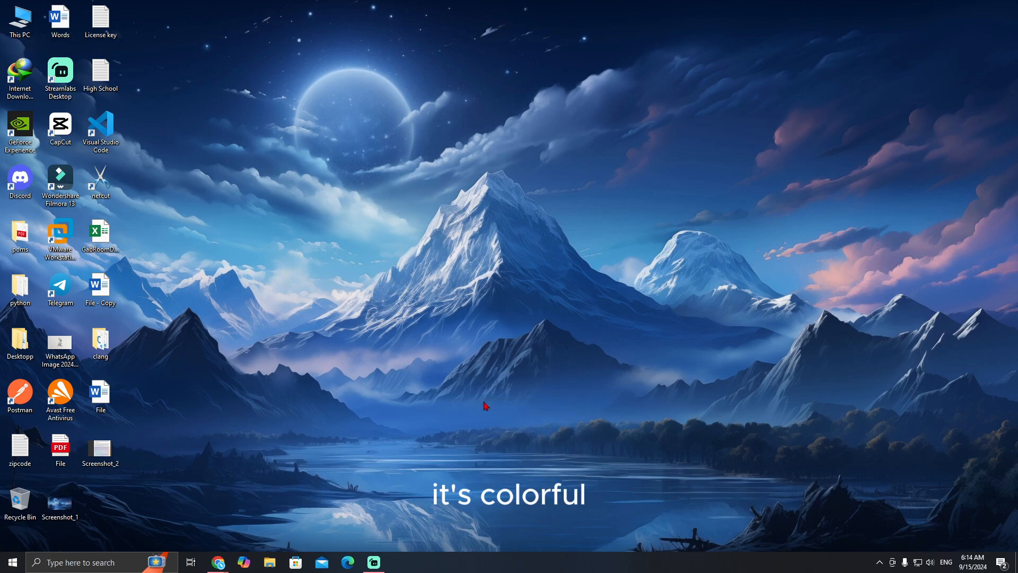
Step: Search Windows for "pointer" to list the mouse pointer settings
left_click(98, 561)
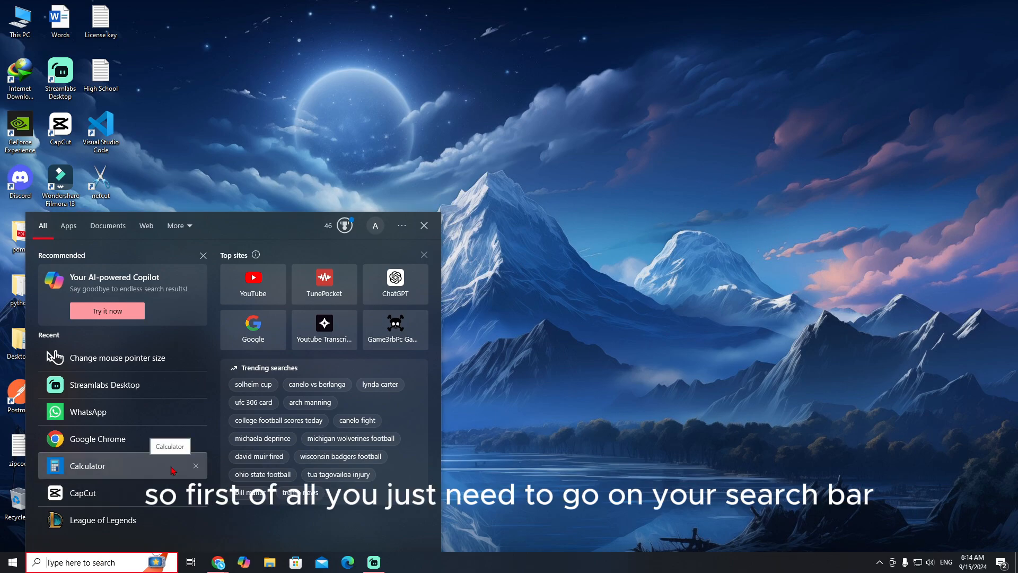
type("pi")
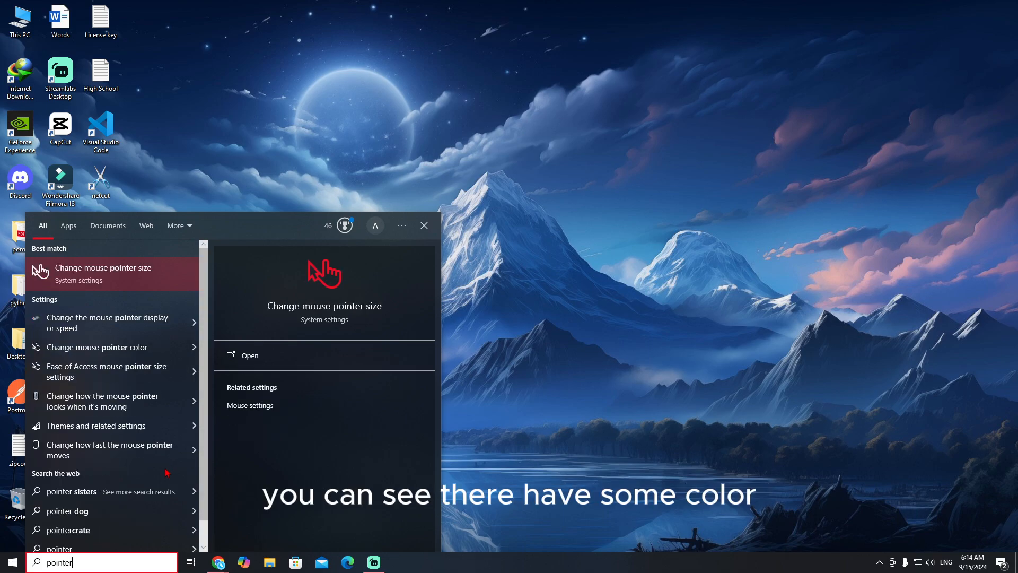
Step: Open the "Change mouse pointer color" result in Ease of Access Mouse pointer settings
left_click(249, 355)
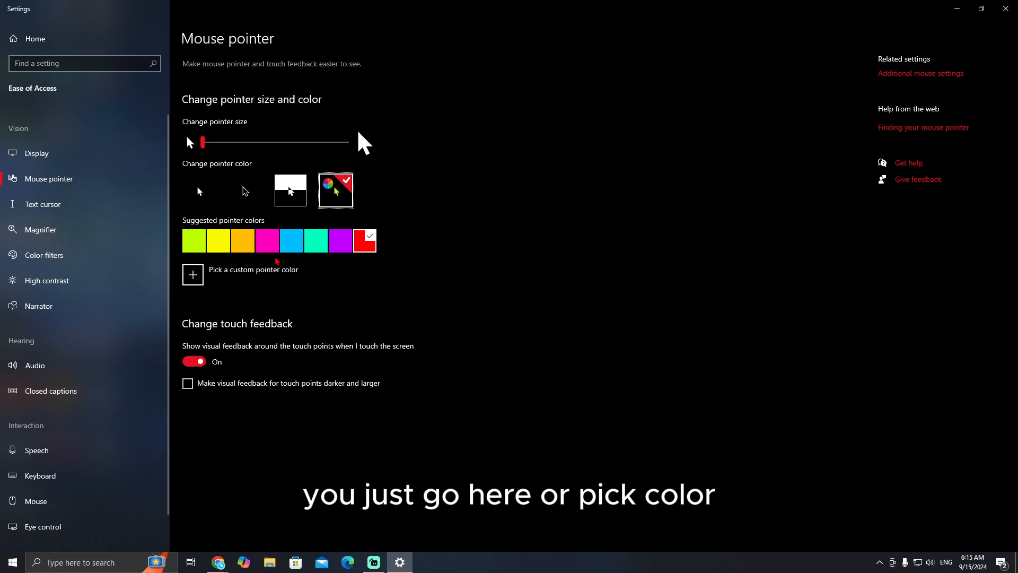
mouse_move(271, 269)
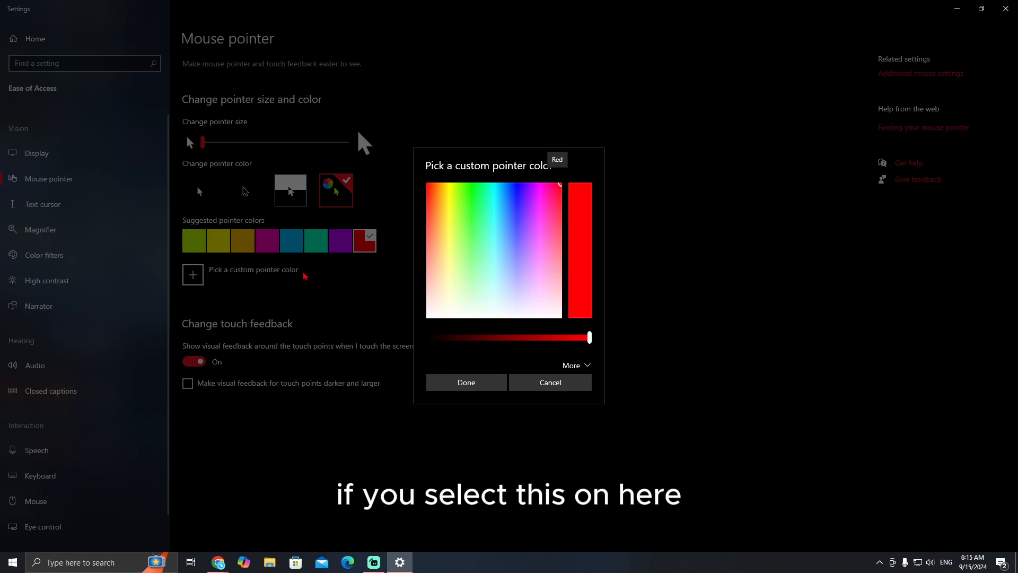
mouse_move(426, 234)
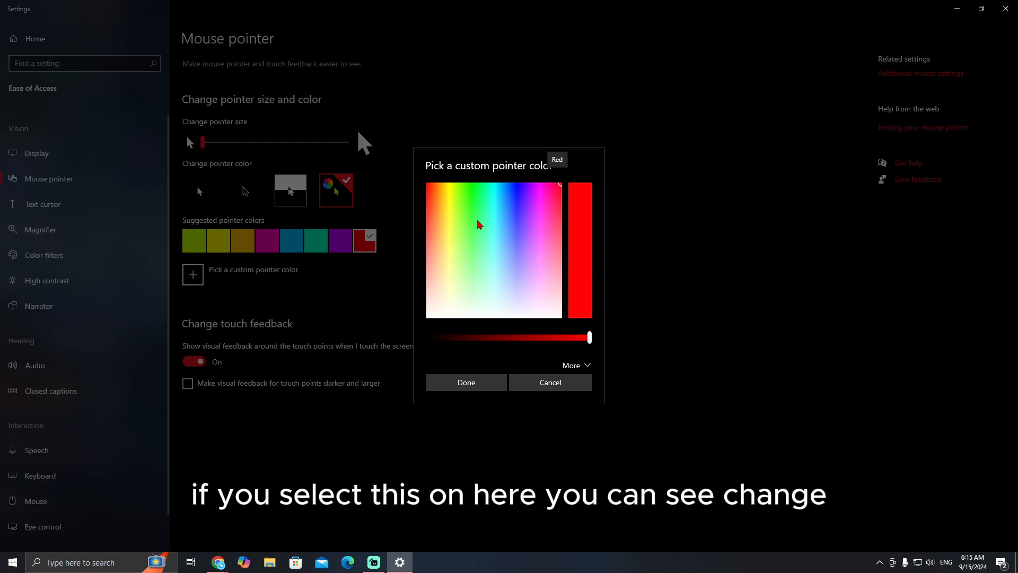
mouse_move(493, 222)
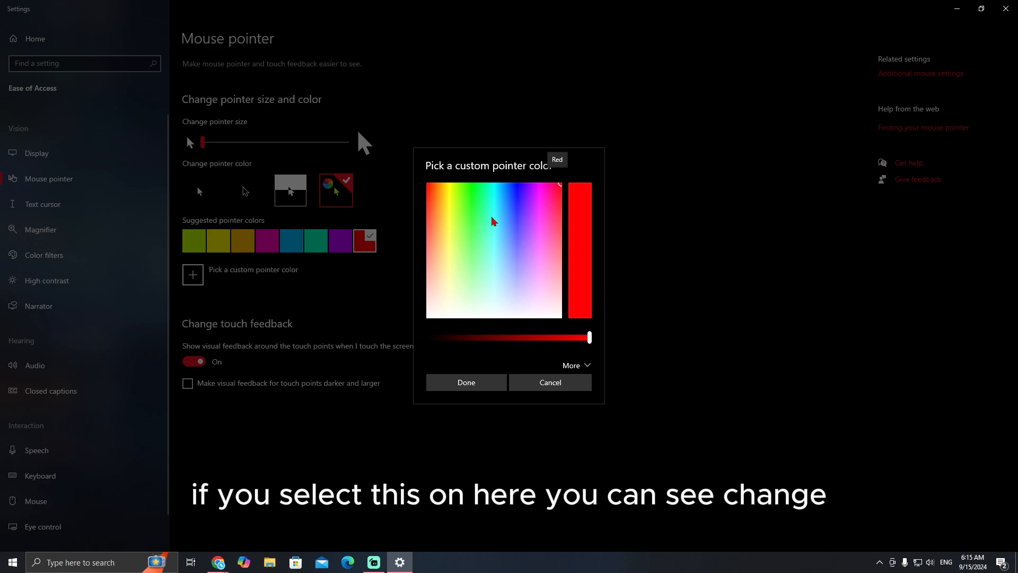
mouse_move(509, 218)
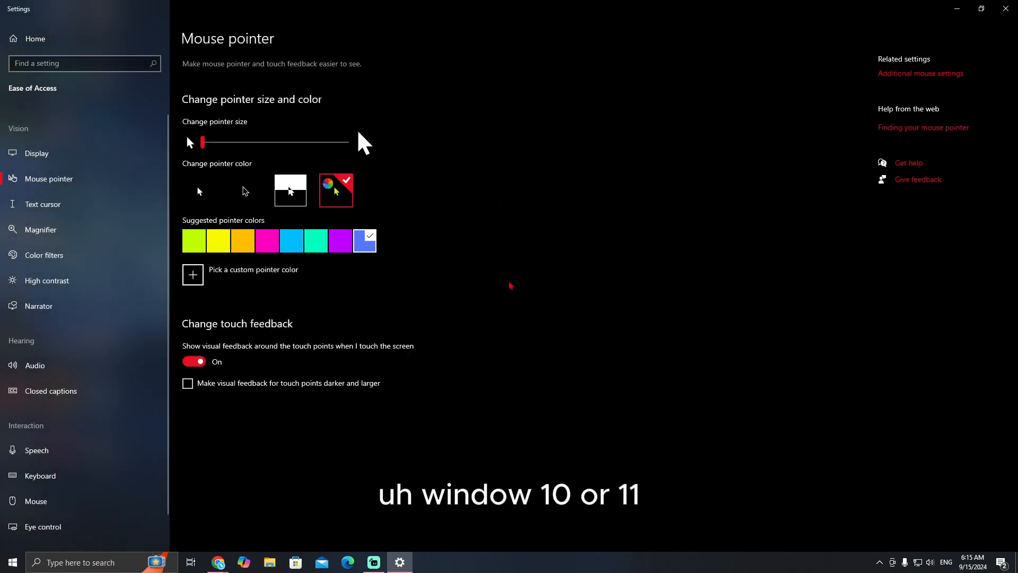
mouse_move(610, 185)
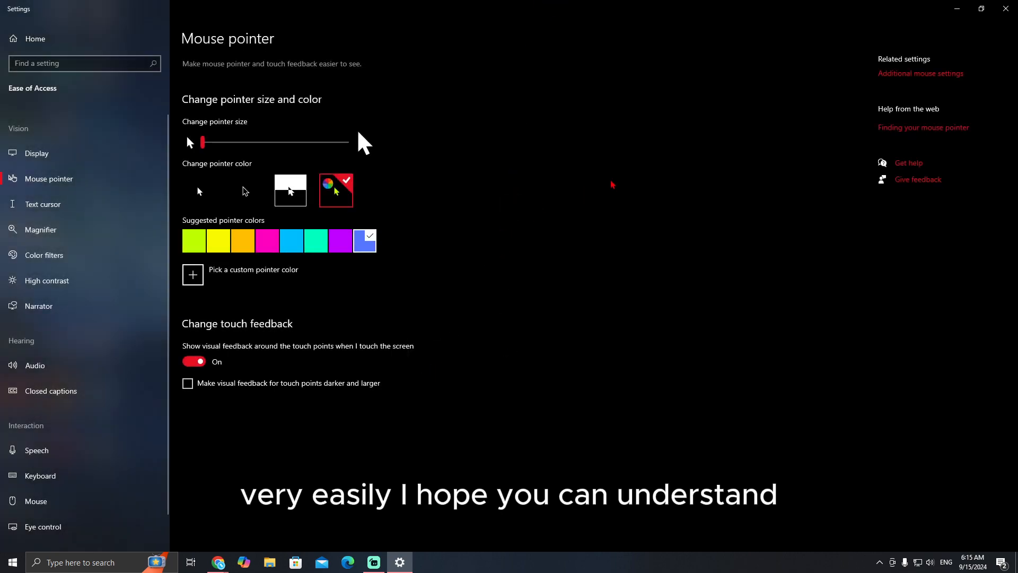